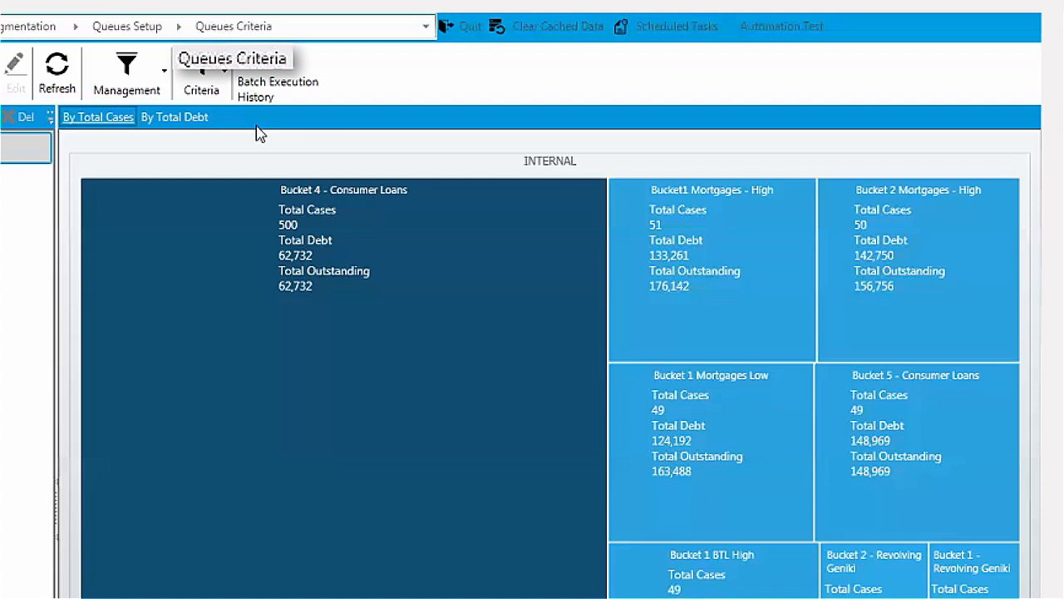
{"action": "mouse_move", "coordinate": [671, 307]}
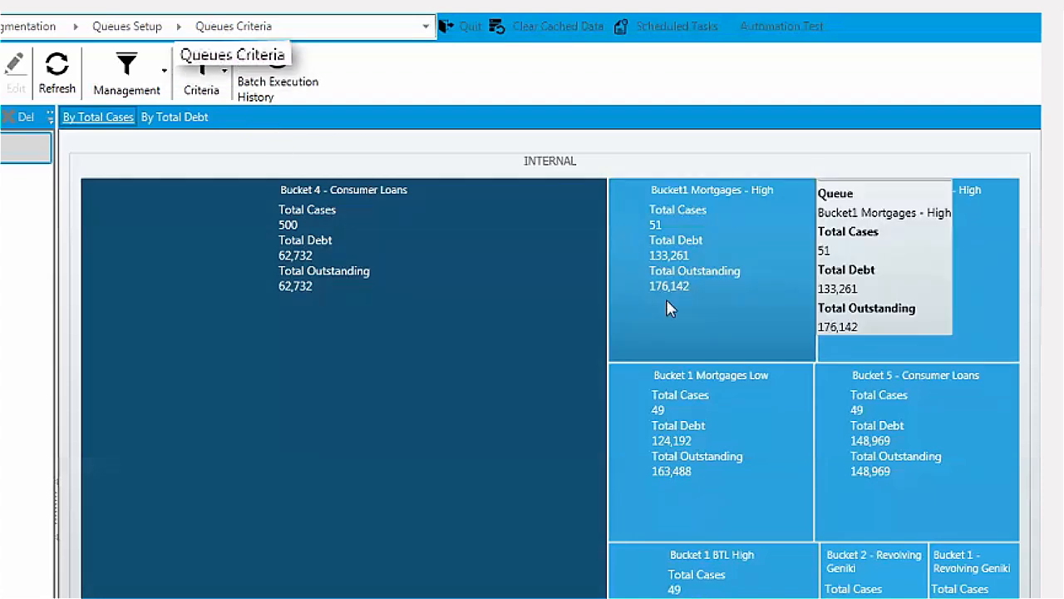
Step: Resize the queue treemap by total debt so Bucket 2 Mortgages - Medium leads
{"action": "scroll", "scroll_direction": "down", "scroll_amount": 3}
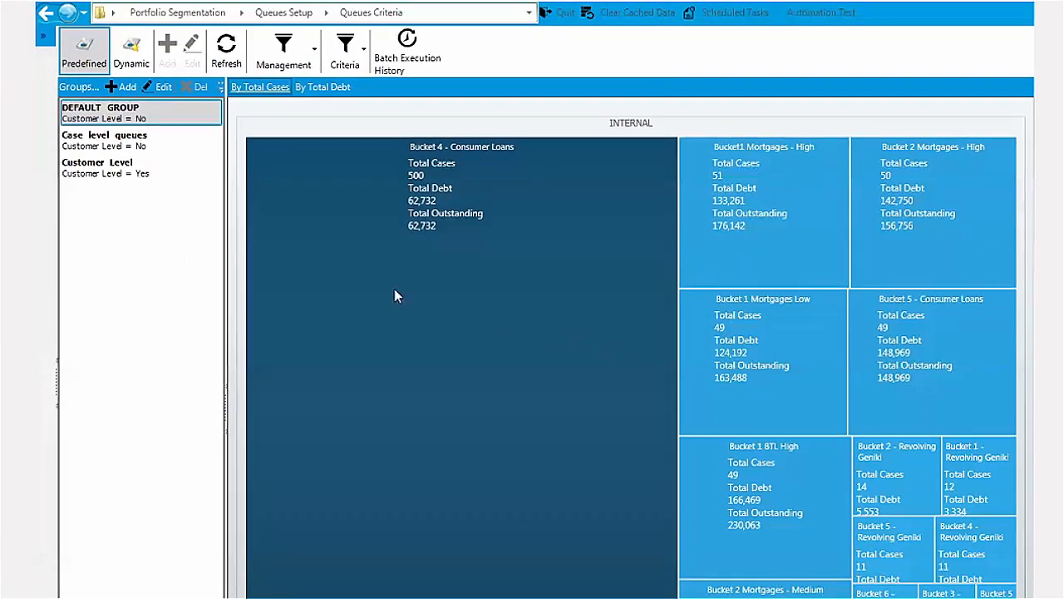
{"action": "mouse_move", "coordinate": [309, 193]}
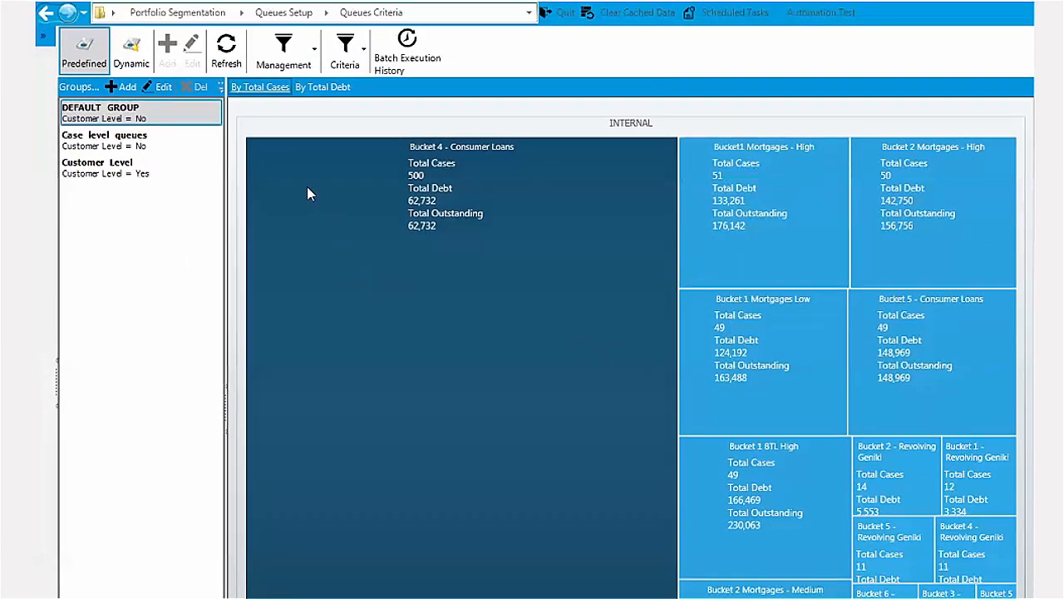
{"action": "mouse_move", "coordinate": [290, 165]}
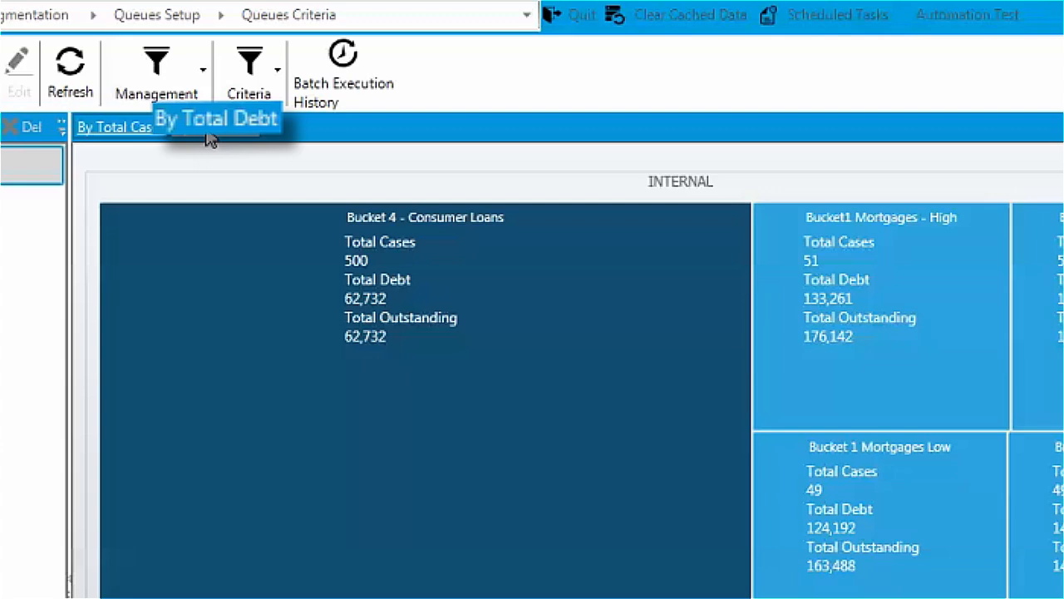
{"action": "left_click", "coordinate": [216, 118]}
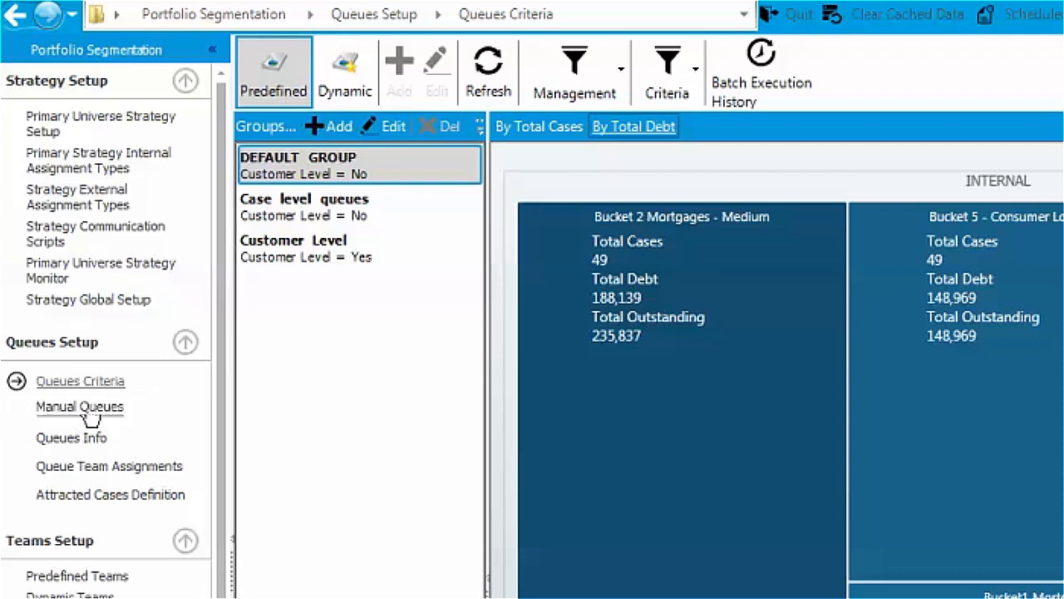
{"action": "mouse_move", "coordinate": [145, 374]}
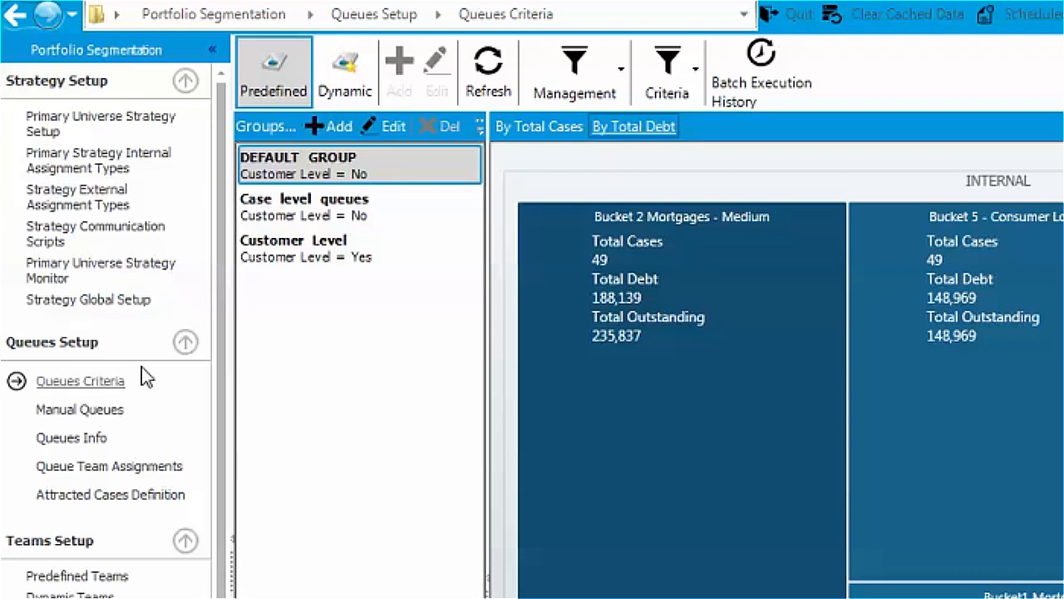
Step: Show the Queues Criteria list of 37 queues with BU2-3 Consumer Loans' overview
{"action": "left_click", "coordinate": [333, 248]}
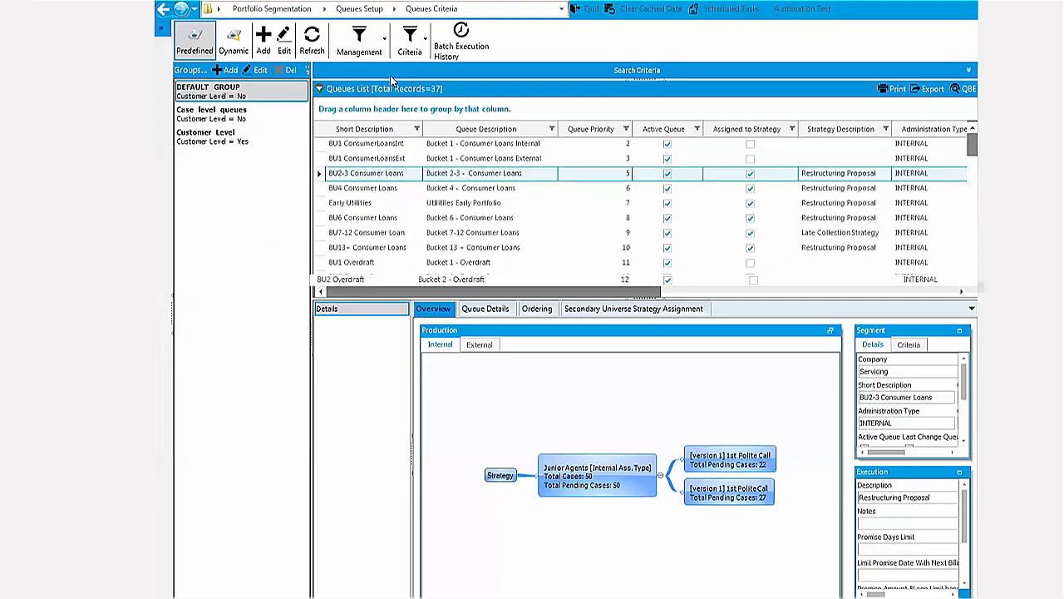
{"action": "left_click", "coordinate": [359, 39]}
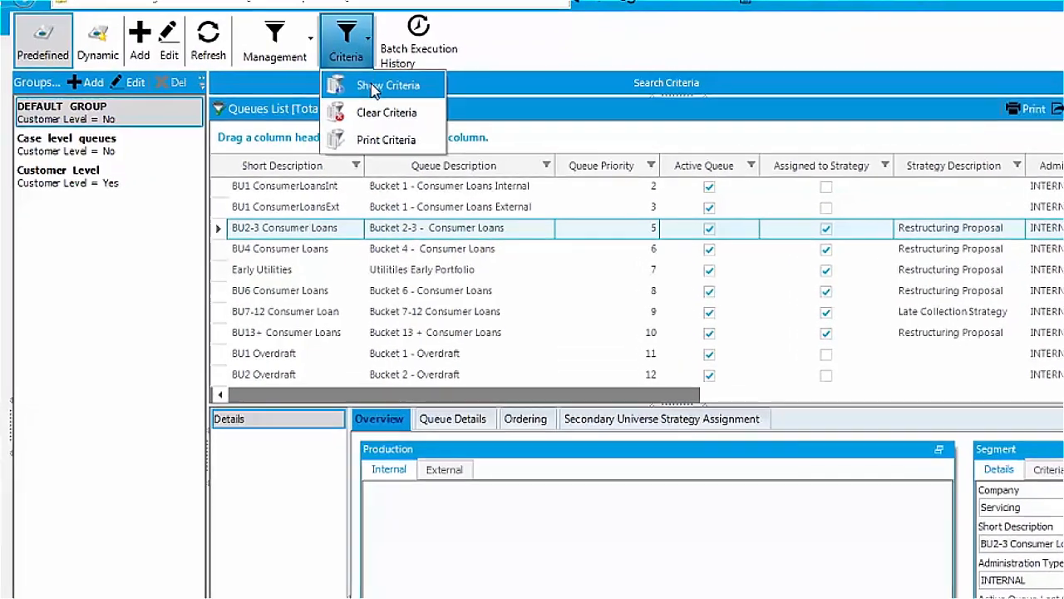
{"action": "left_click", "coordinate": [384, 84]}
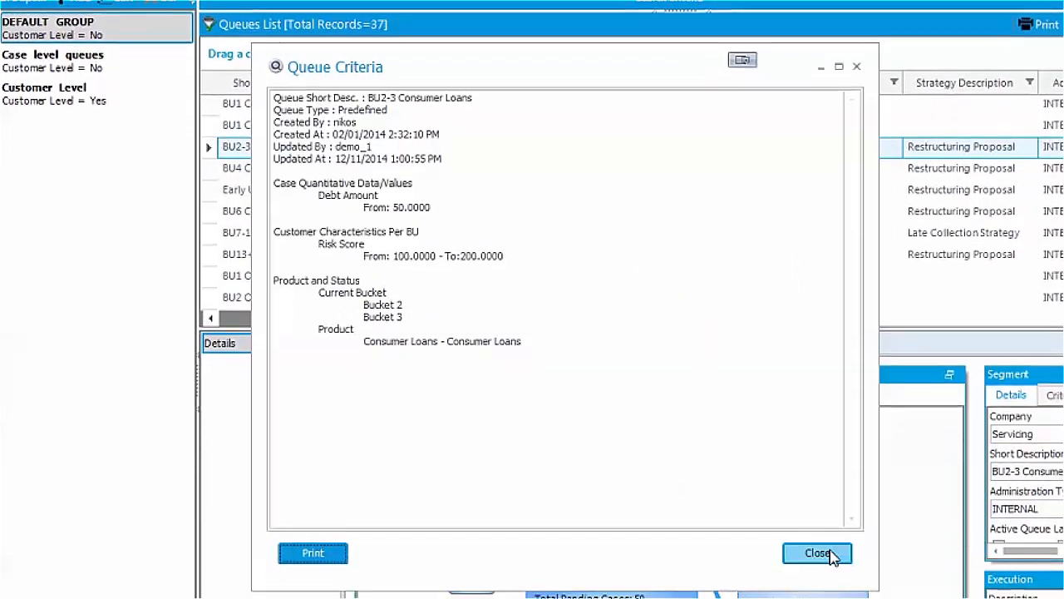
{"action": "left_click", "coordinate": [817, 553]}
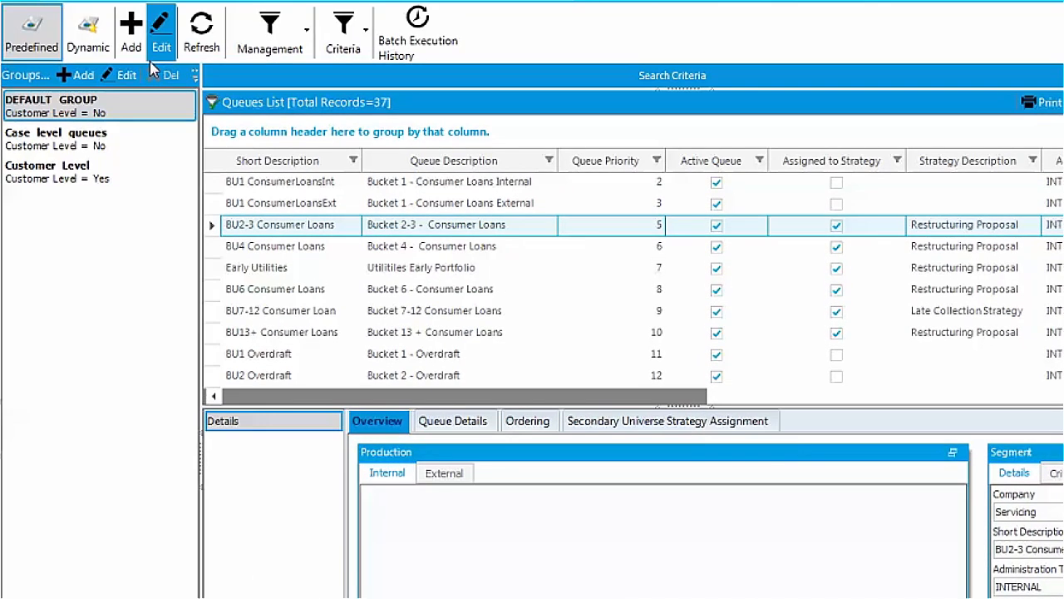
{"action": "mouse_move", "coordinate": [161, 32]}
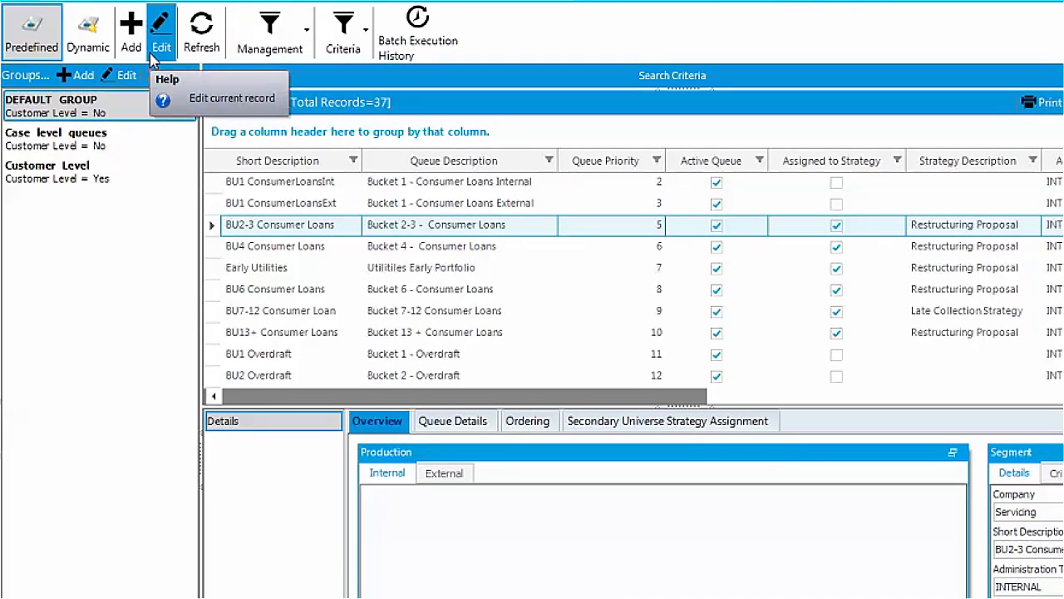
{"action": "mouse_move", "coordinate": [131, 33]}
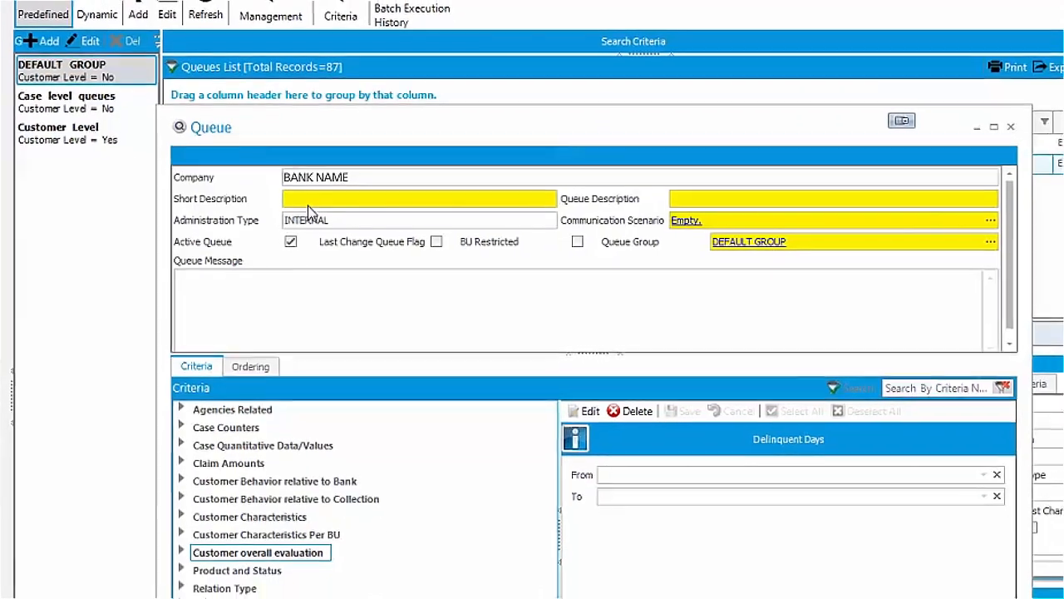
Step: Give the new queue short description NQ and search the criteria for Product
{"action": "type", "text": "NQ"}
{"action": "left_click", "coordinate": [948, 388]}
{"action": "type", "text": "P"}
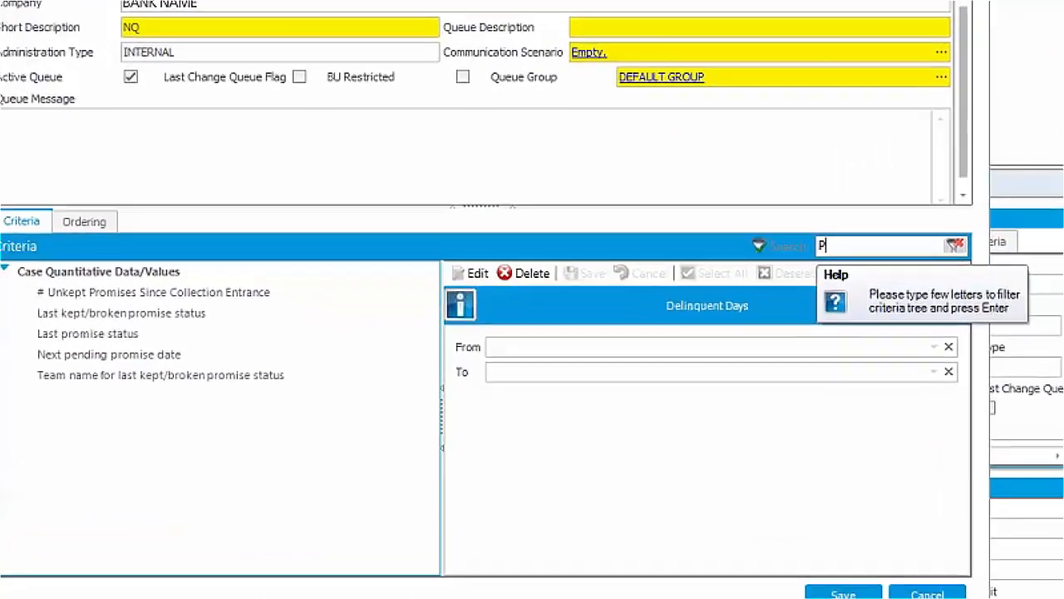
{"action": "type", "text": "rod"}
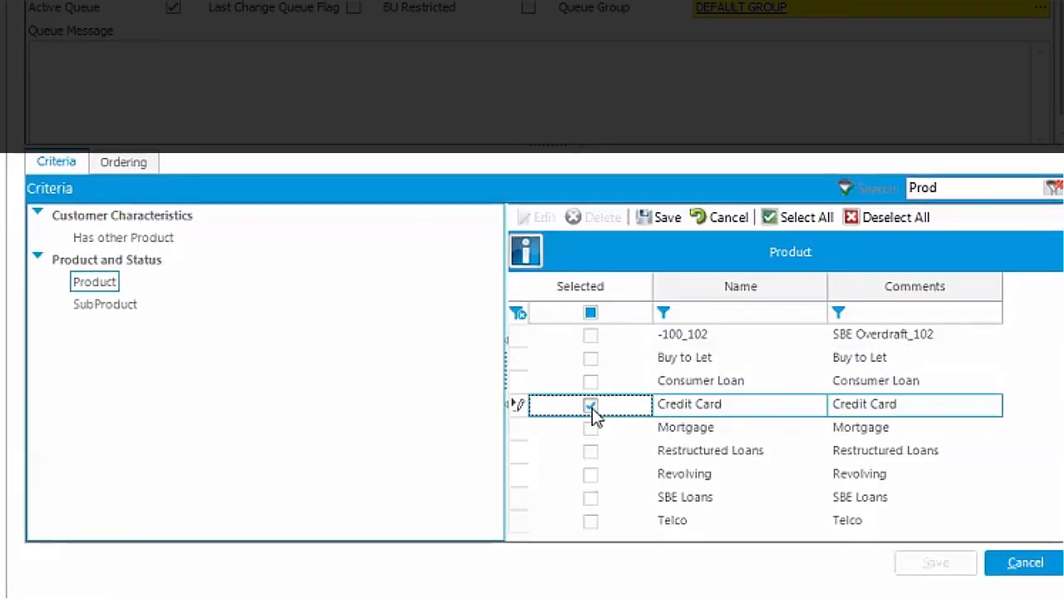
Step: Save Credit Card as the product criterion and set Delinquent Days 1 to 29
{"action": "left_click", "coordinate": [590, 404]}
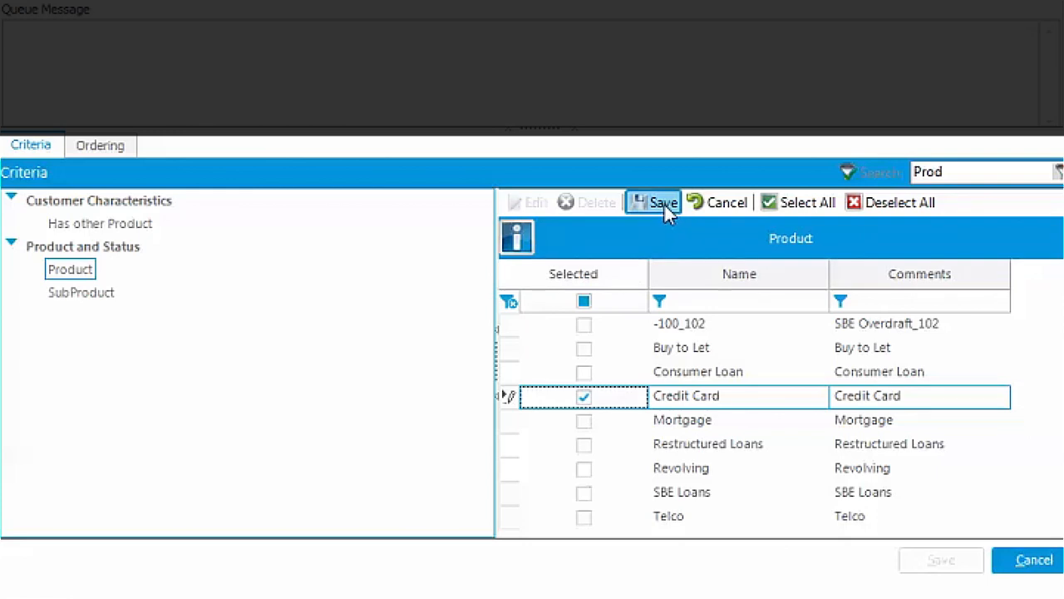
{"action": "left_click", "coordinate": [663, 202]}
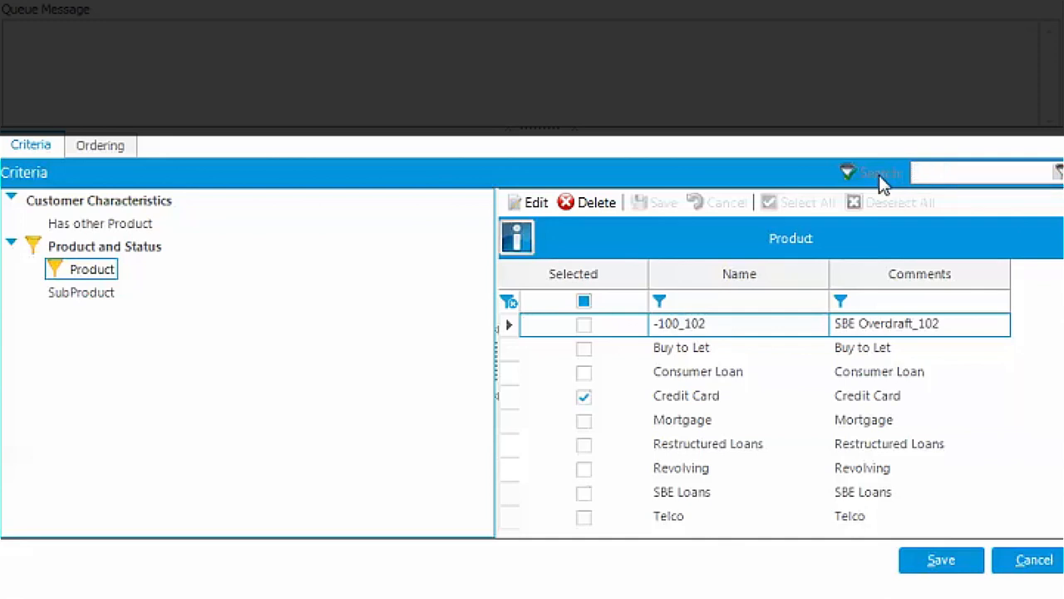
{"action": "type", "text": "deli"}
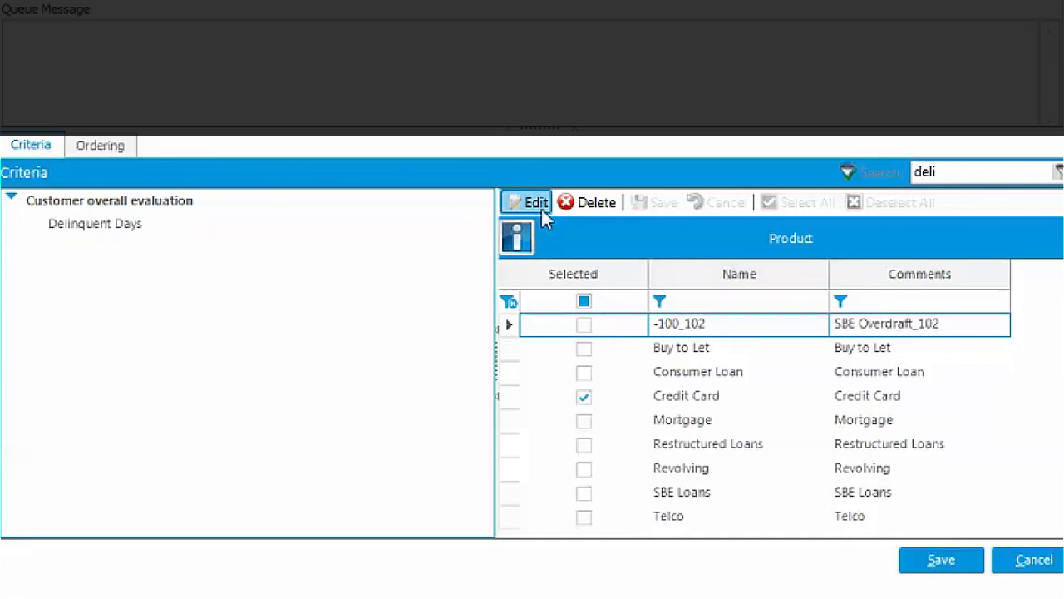
{"action": "left_click", "coordinate": [536, 202]}
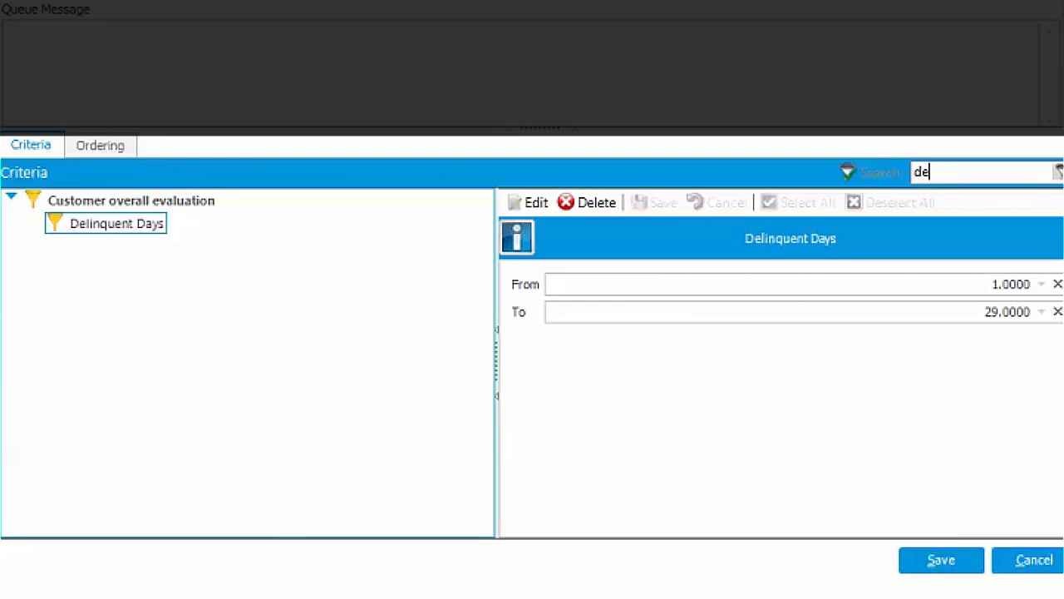
Step: Add a Debt Amount criterion starting from 5 and save it
{"action": "type", "text": "bt"}
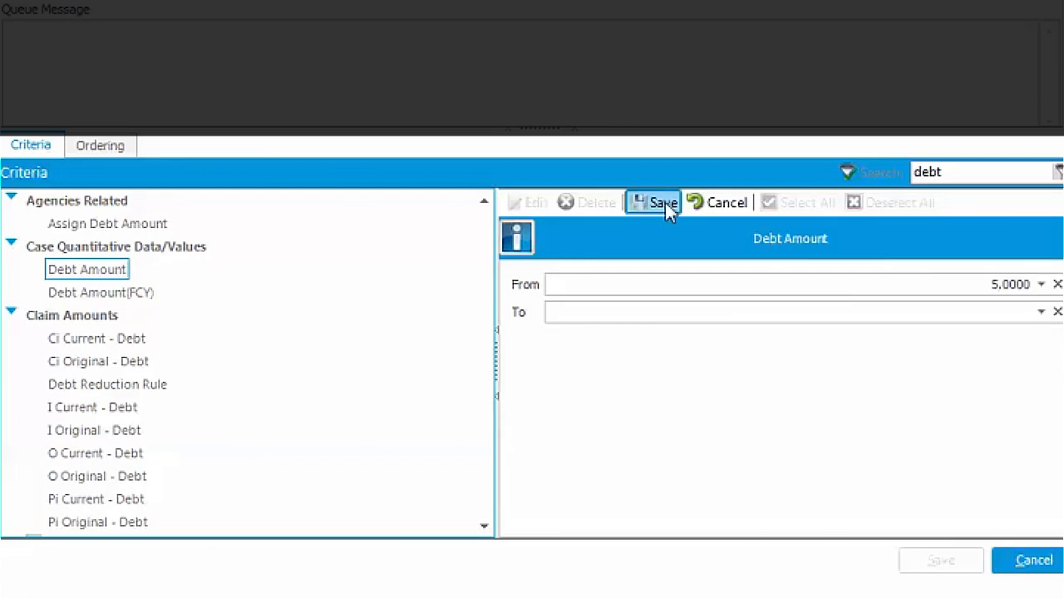
{"action": "left_click", "coordinate": [662, 202]}
{"action": "type", "text": "class"}
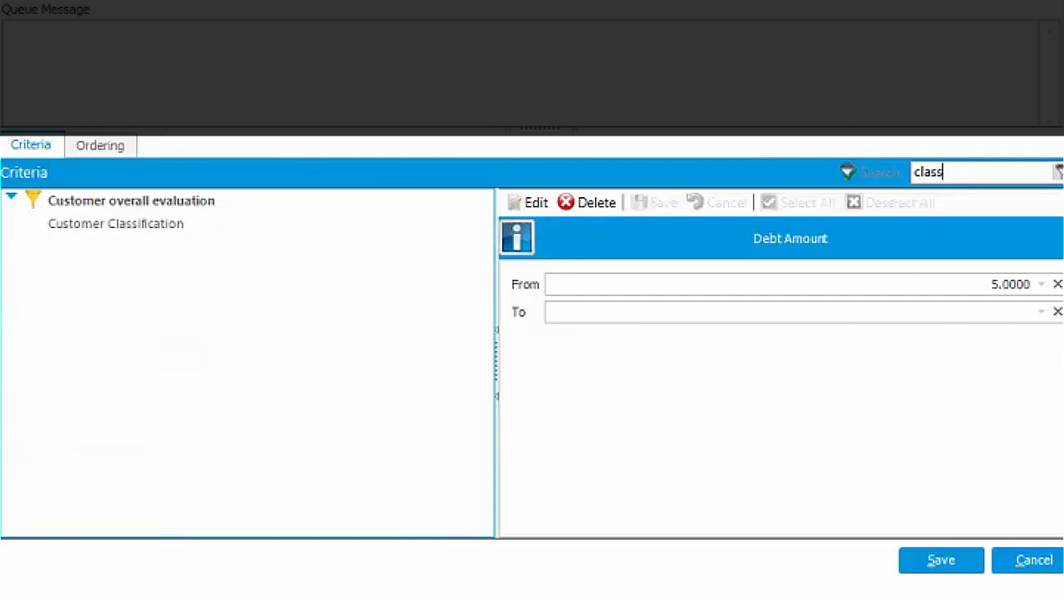
{"action": "left_click", "coordinate": [115, 223]}
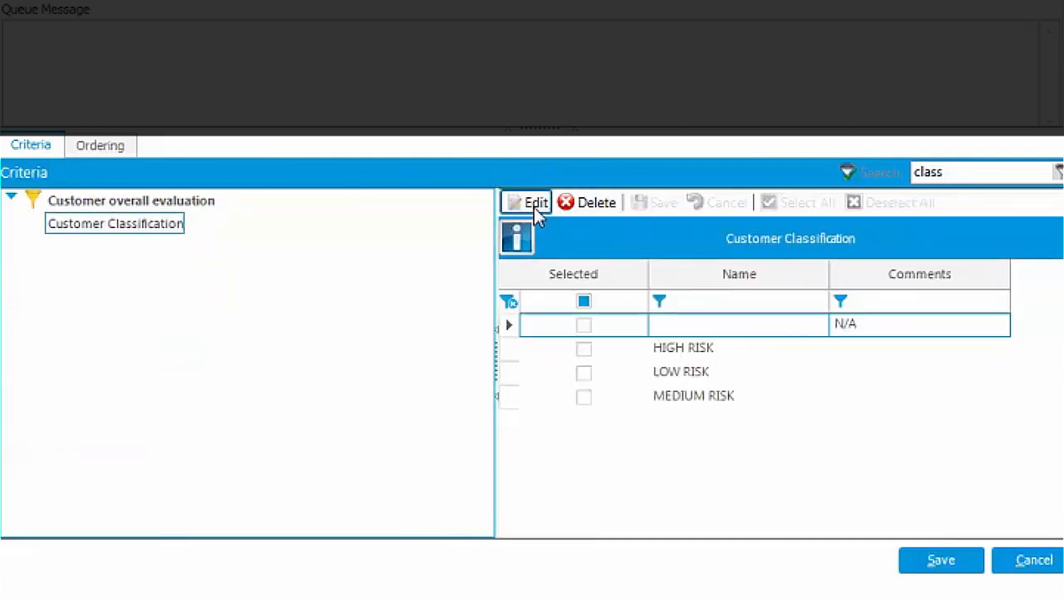
Step: Require HIGH RISK customer classification and describe the queue 'Cr Cards Early High Risk'
{"action": "left_click", "coordinate": [584, 348]}
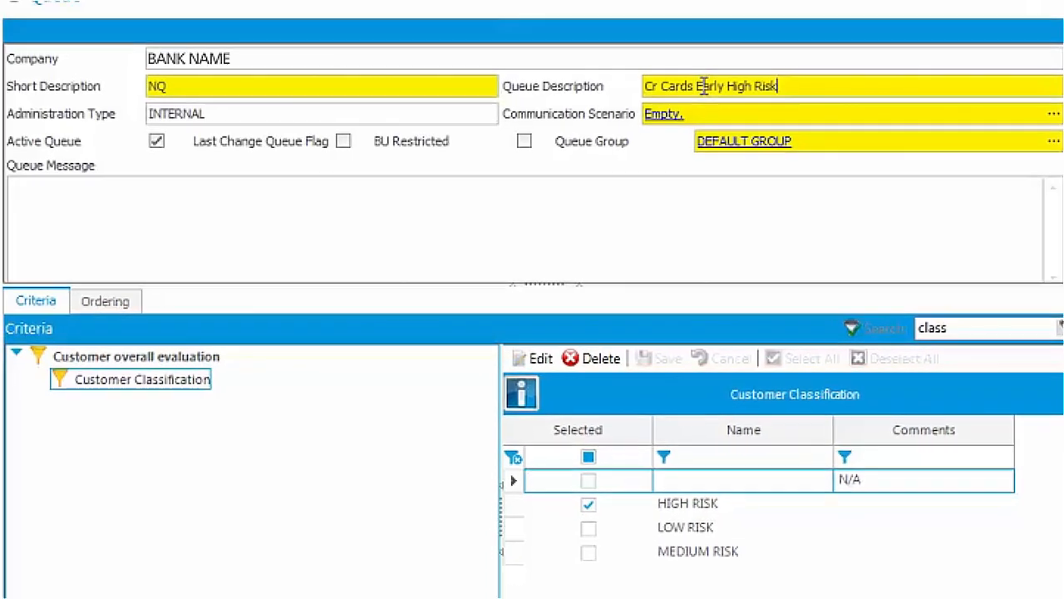
{"action": "left_click", "coordinate": [105, 300]}
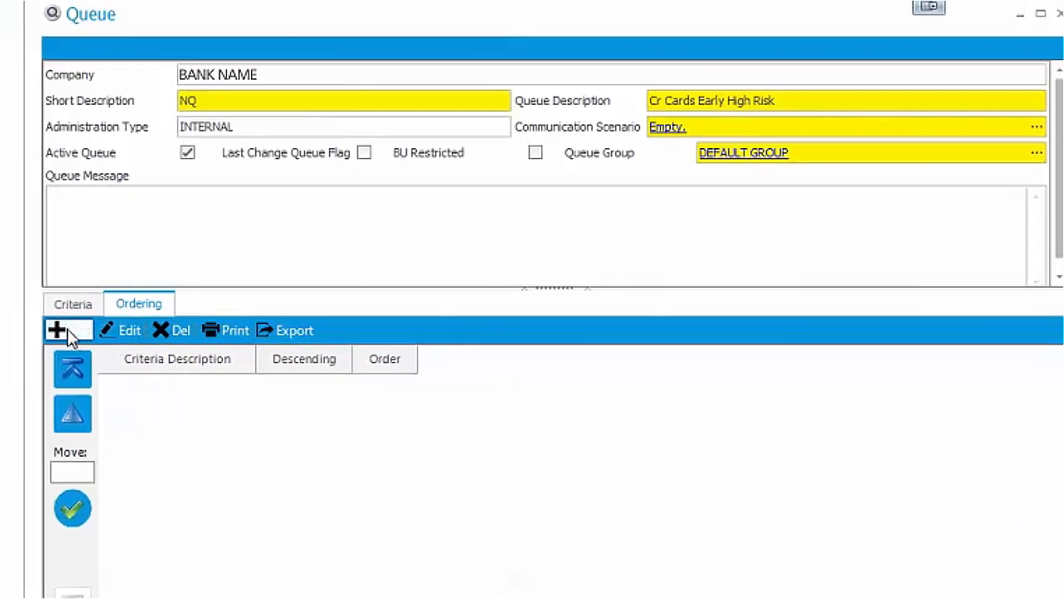
Step: Add an ordering rule on Debt Amount, descending, and save it
{"action": "left_click", "coordinate": [57, 329]}
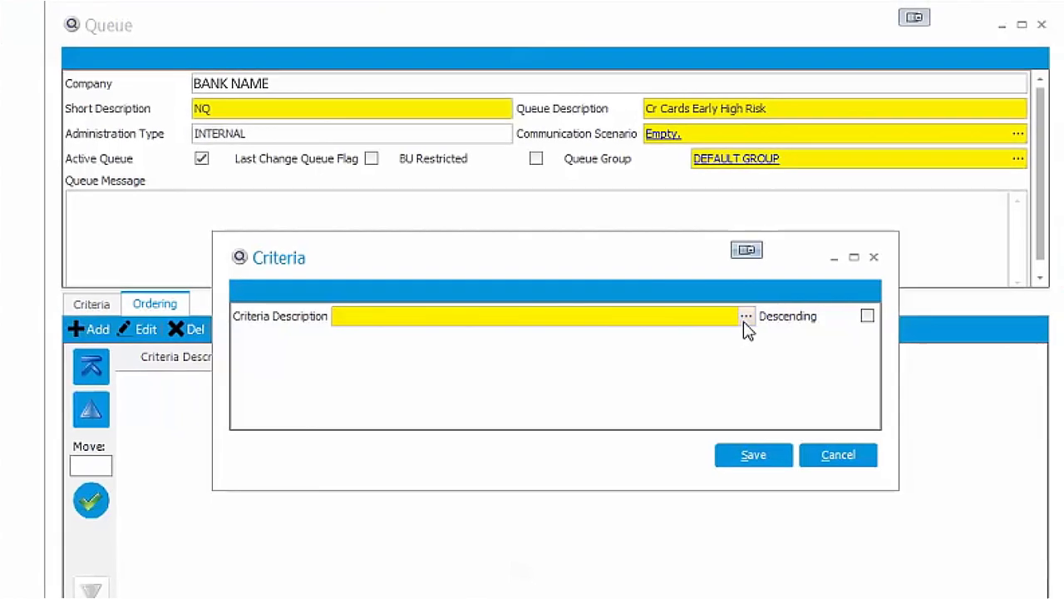
{"action": "left_click", "coordinate": [746, 316]}
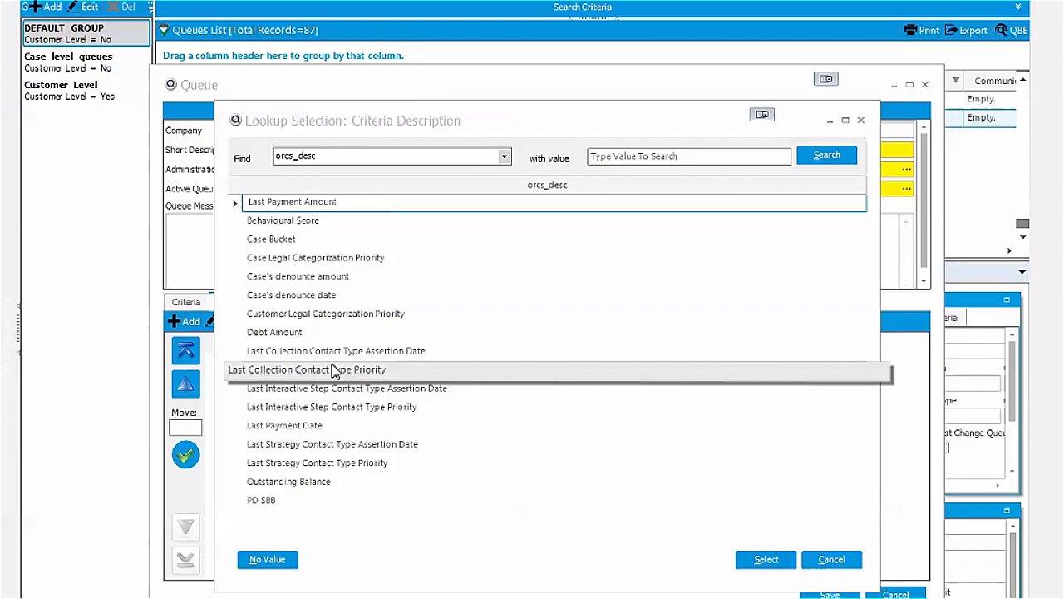
{"action": "left_click", "coordinate": [287, 330]}
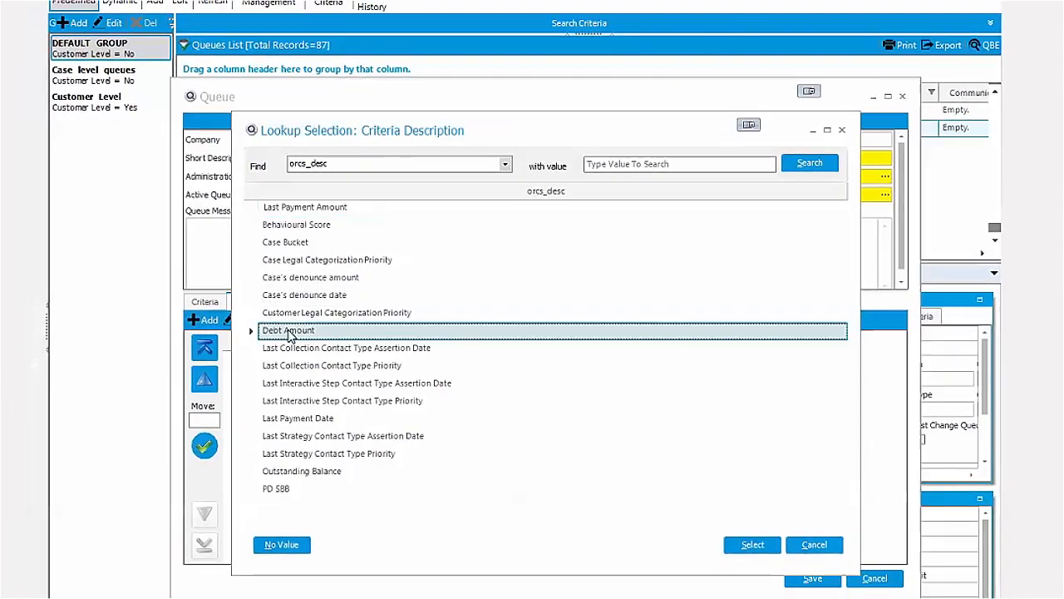
{"action": "left_click", "coordinate": [751, 543]}
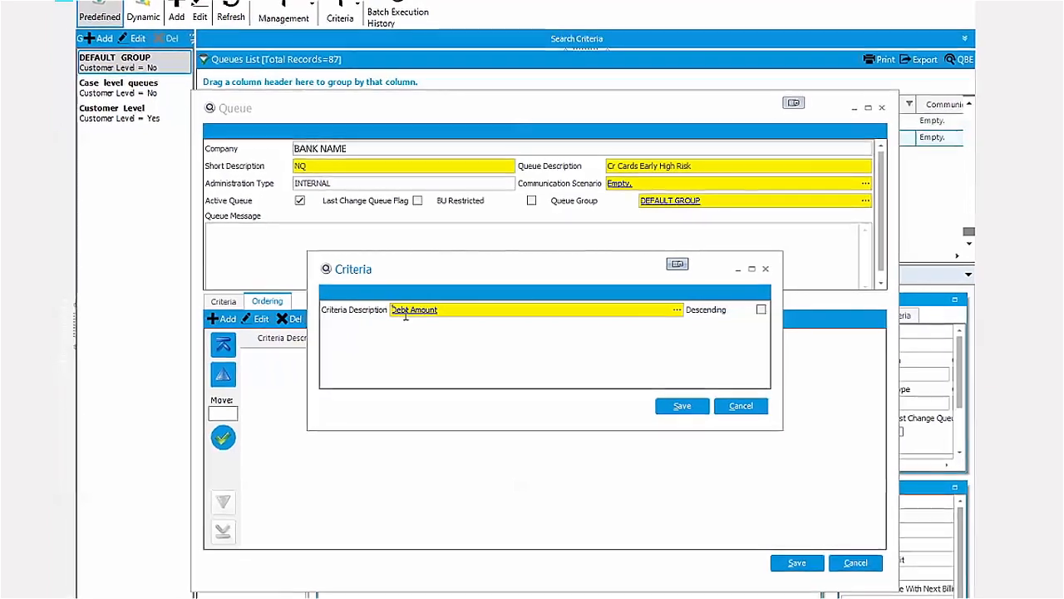
{"action": "left_click", "coordinate": [760, 309]}
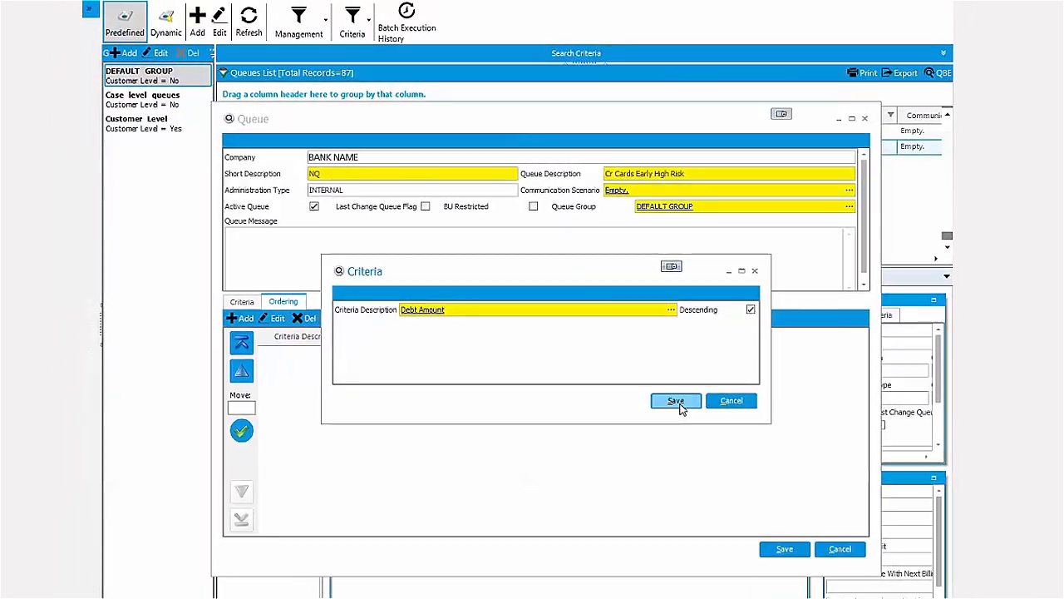
{"action": "left_click", "coordinate": [675, 399]}
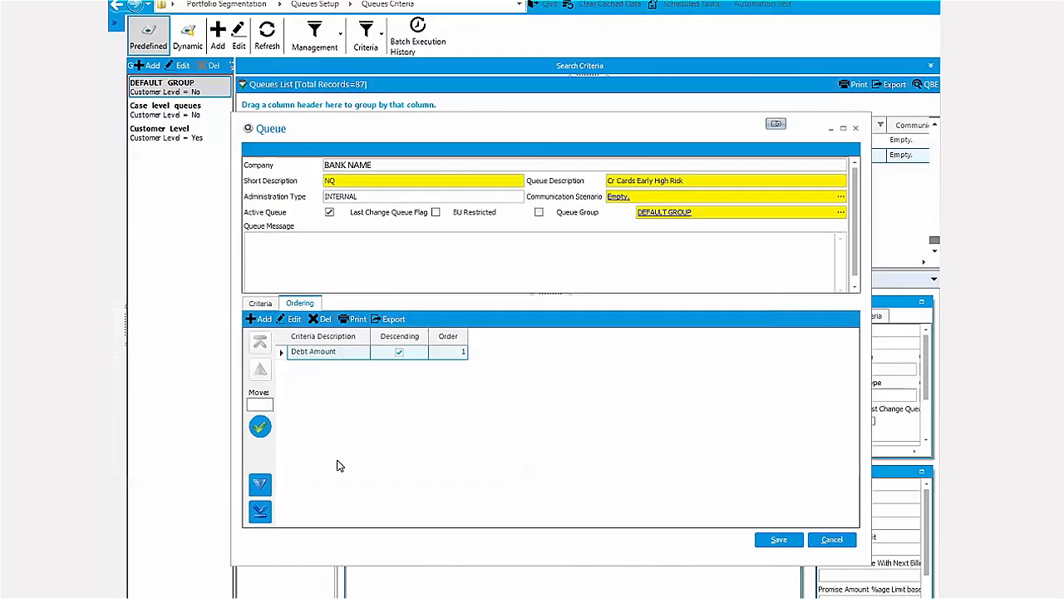